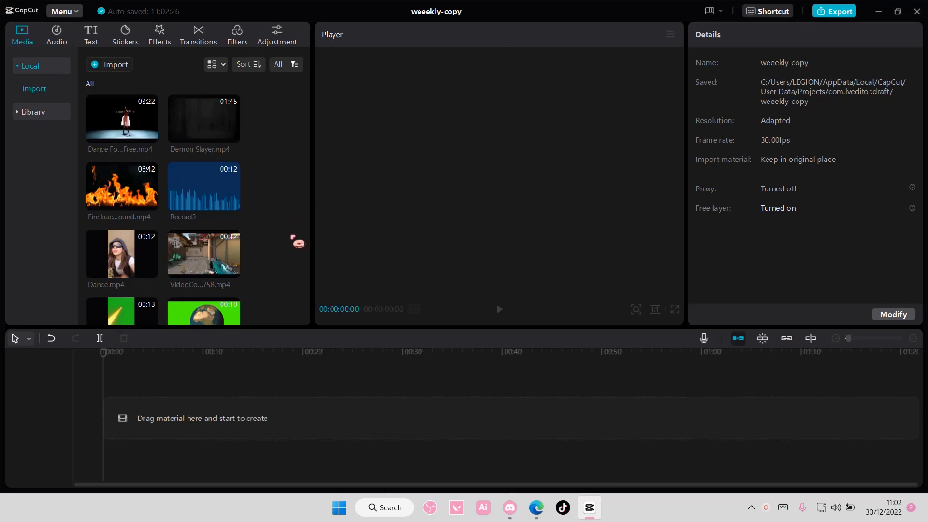
Step: Scroll down the Media library to find Sad Gurl.mp4 for the timeline
scroll("down", 3)
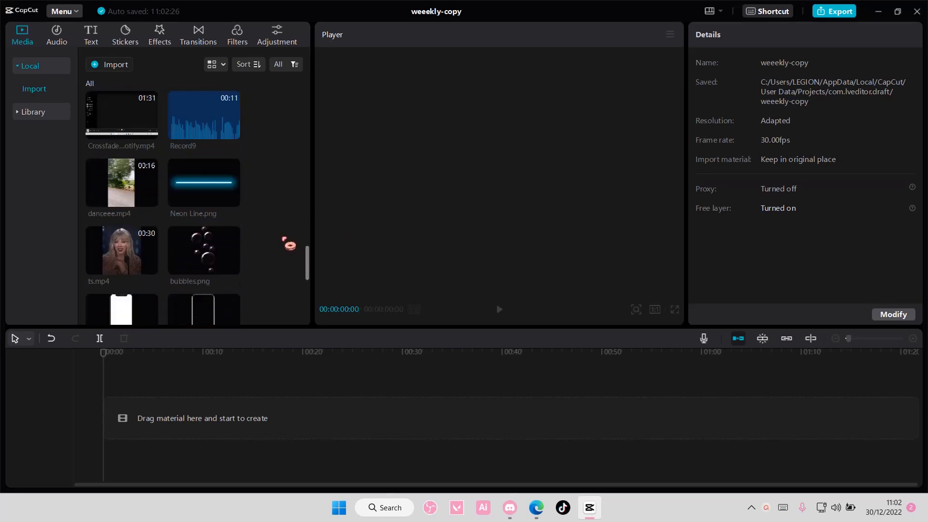
scroll("down", 3)
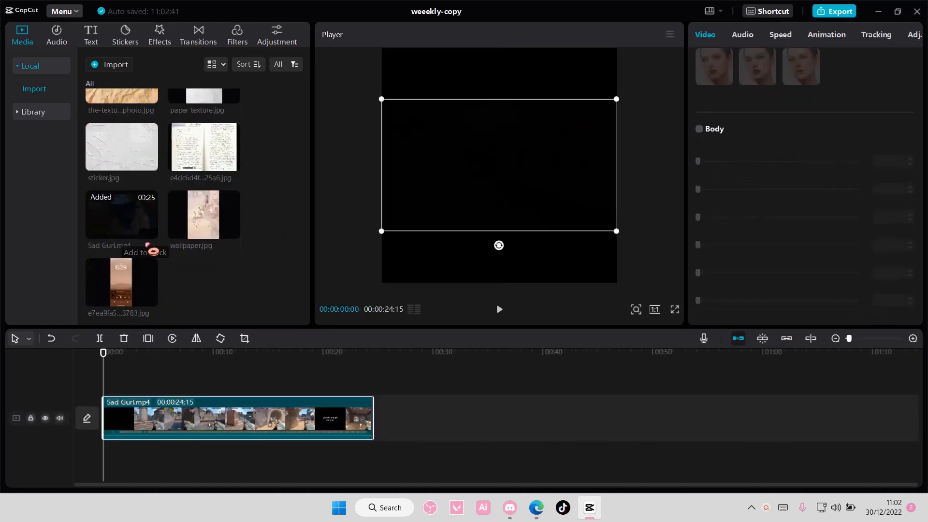
Step: Set the player canvas ratio to Original to match the gameplay
left_click(654, 309)
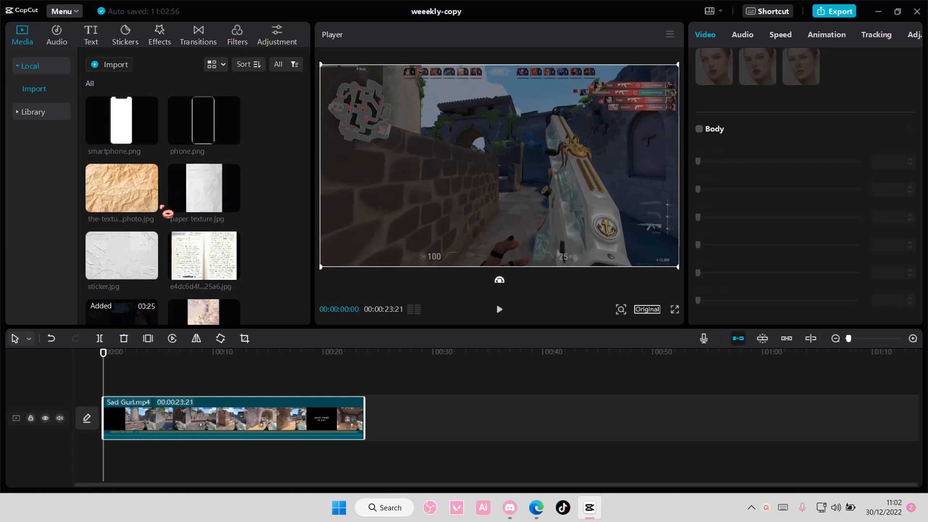
mouse_move(255, 229)
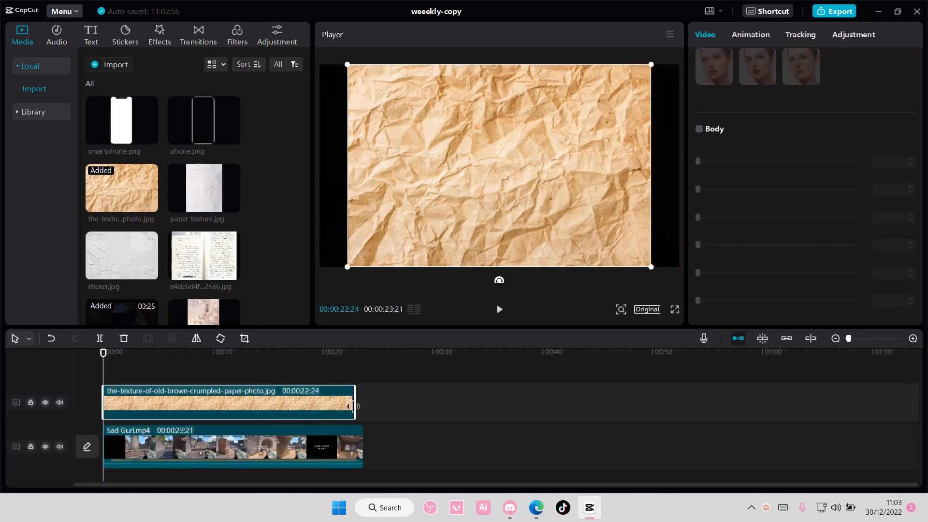
Step: Extend the paper texture clip to the gameplay's end and show its Video > Basic settings
left_click_drag(355, 406, 364, 407)
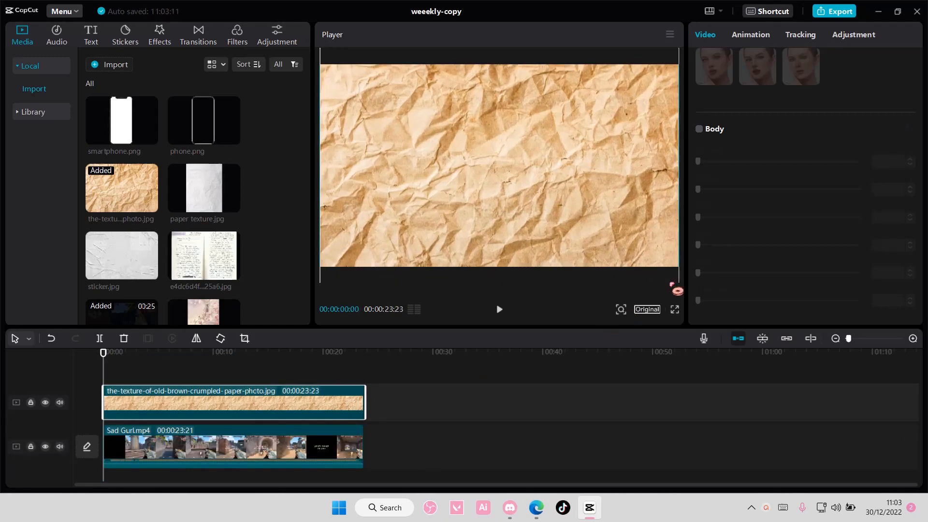
left_click(887, 63)
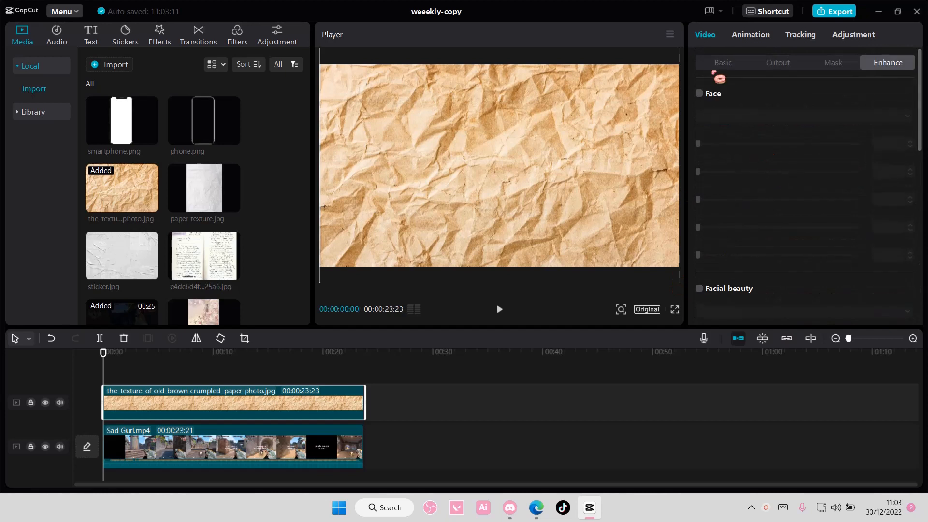
left_click(723, 63)
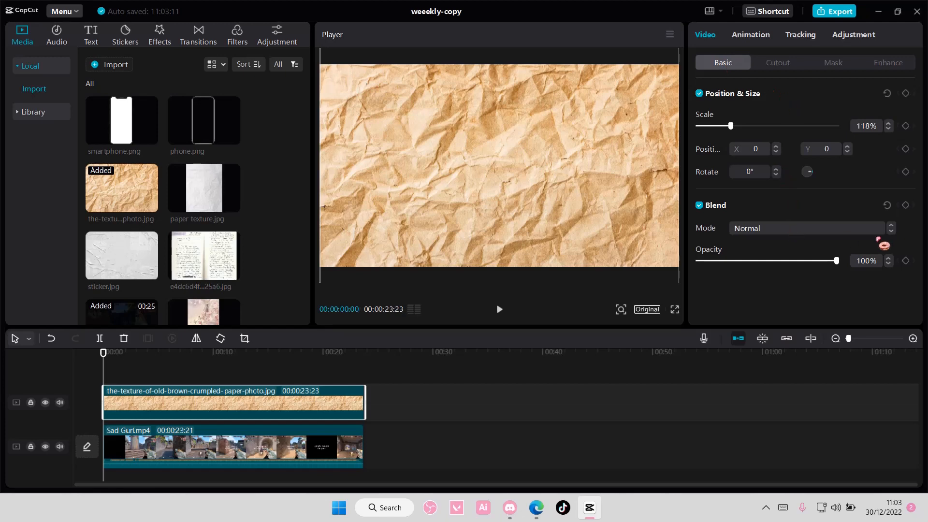
Step: Preview Brighten, Darken, Overlay, Hard light, Soft light and Color dodge blends on the texture
left_click(804, 228)
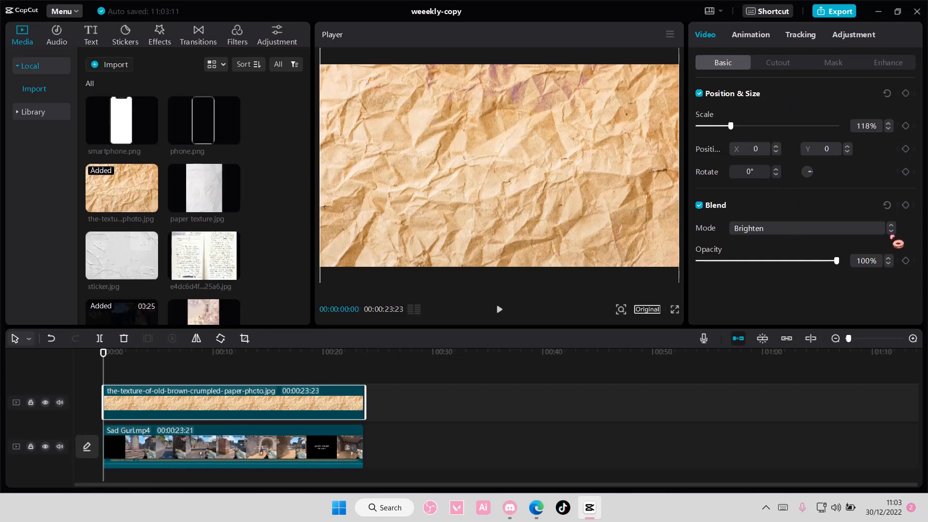
left_click(805, 227)
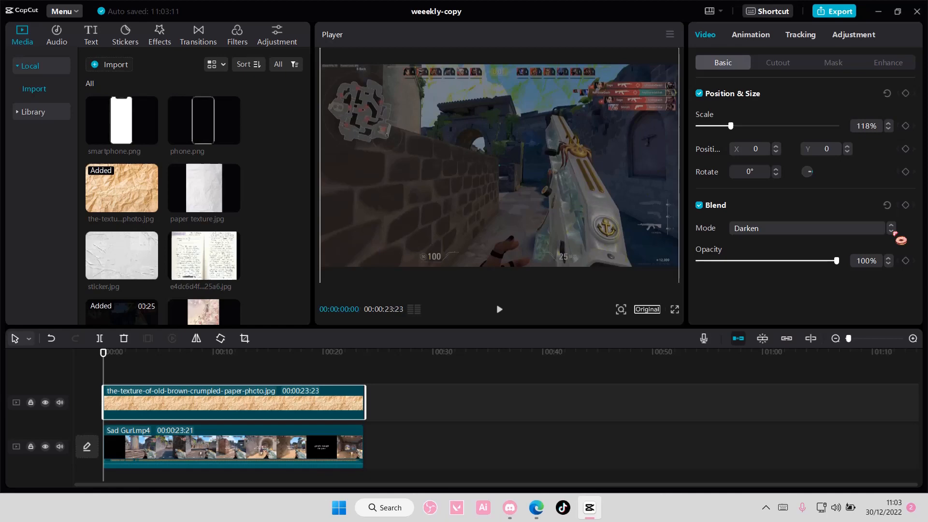
left_click(805, 228)
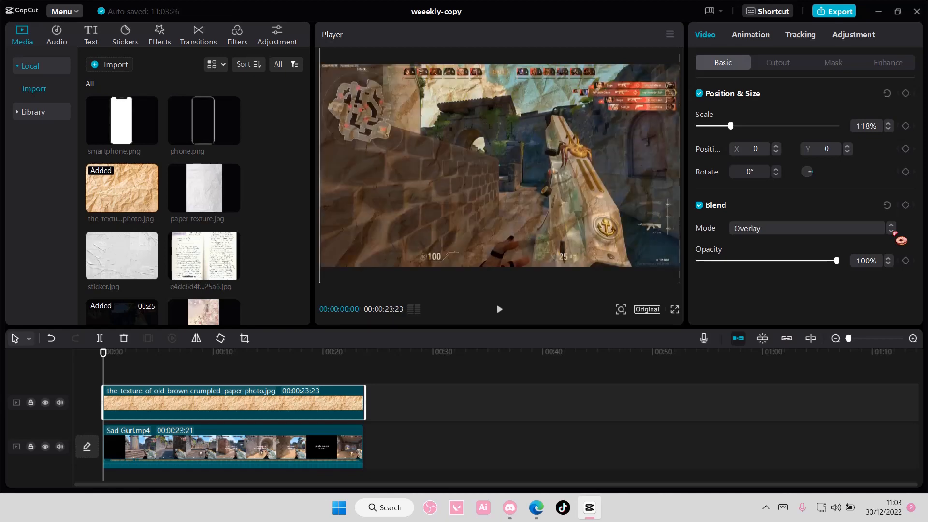
left_click(805, 228)
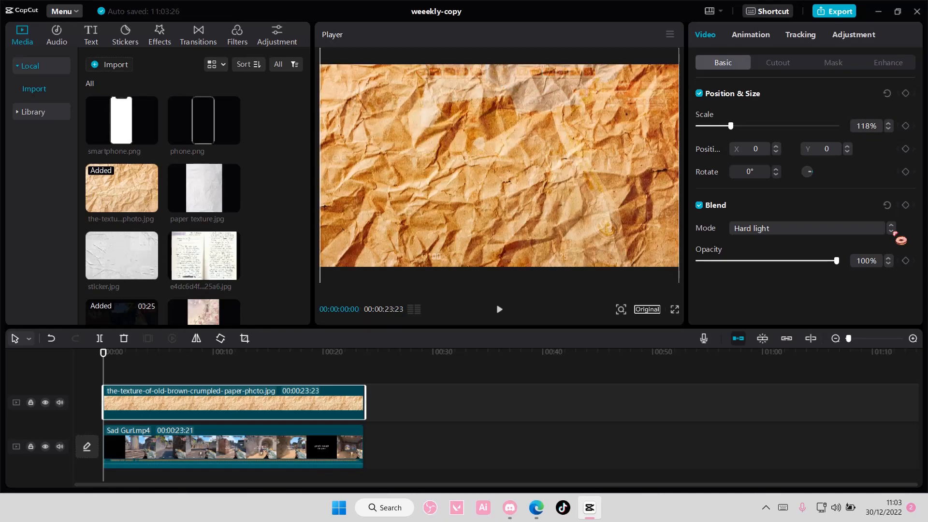
left_click(805, 228)
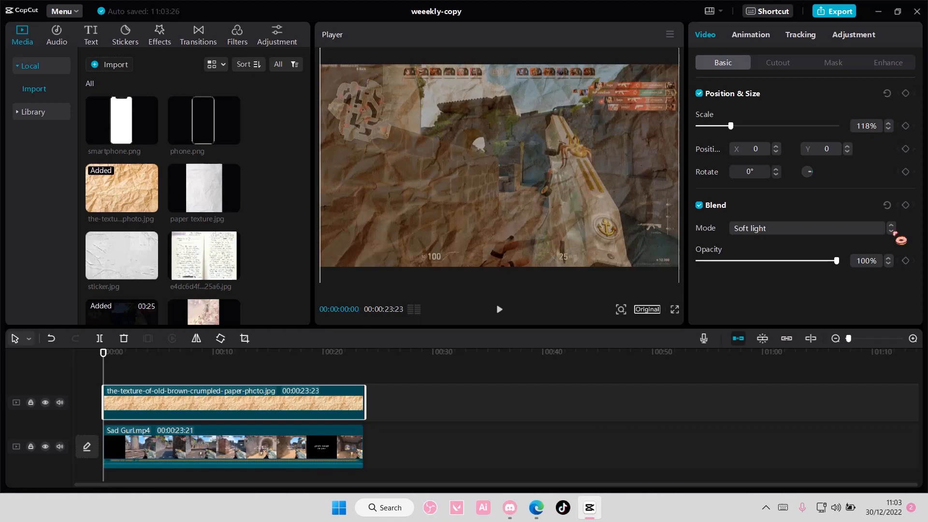
left_click(804, 228)
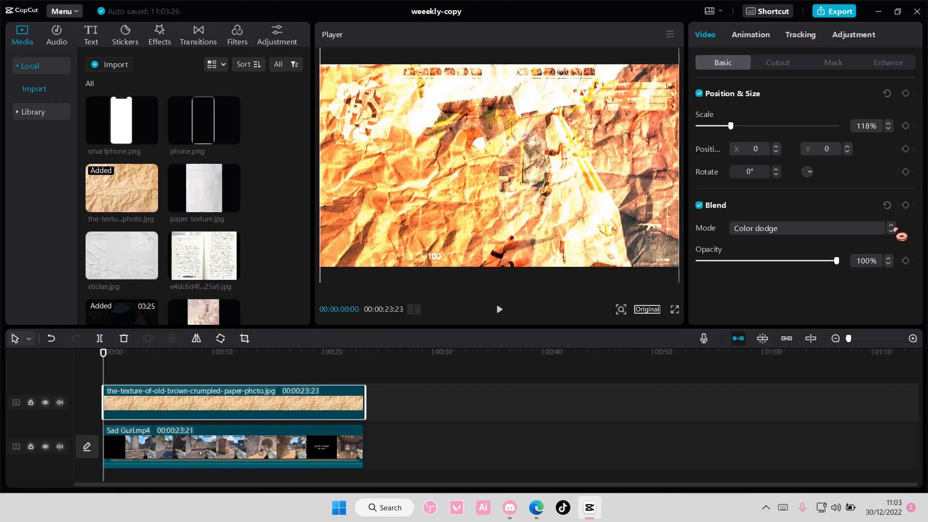
Step: Settle the texture on Overlay blend mode and mute the gameplay track's audio
left_click(805, 228)
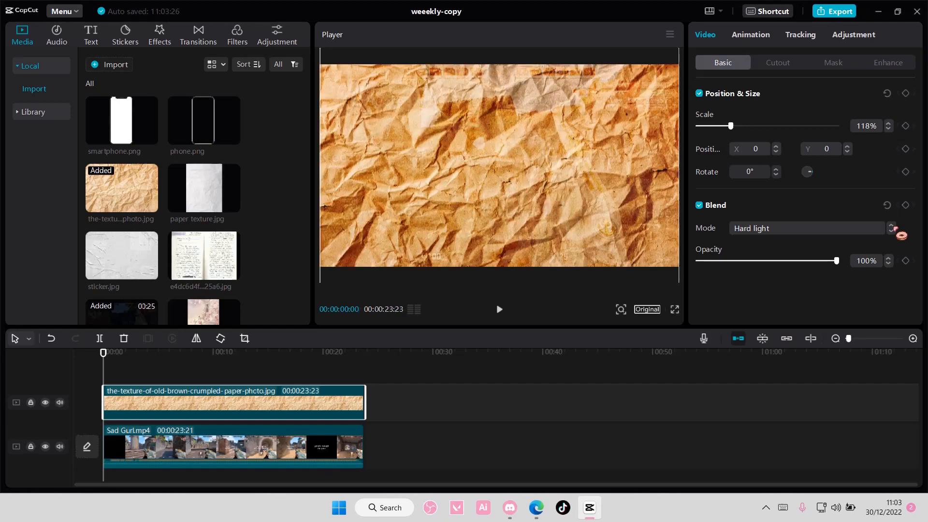
left_click(805, 228)
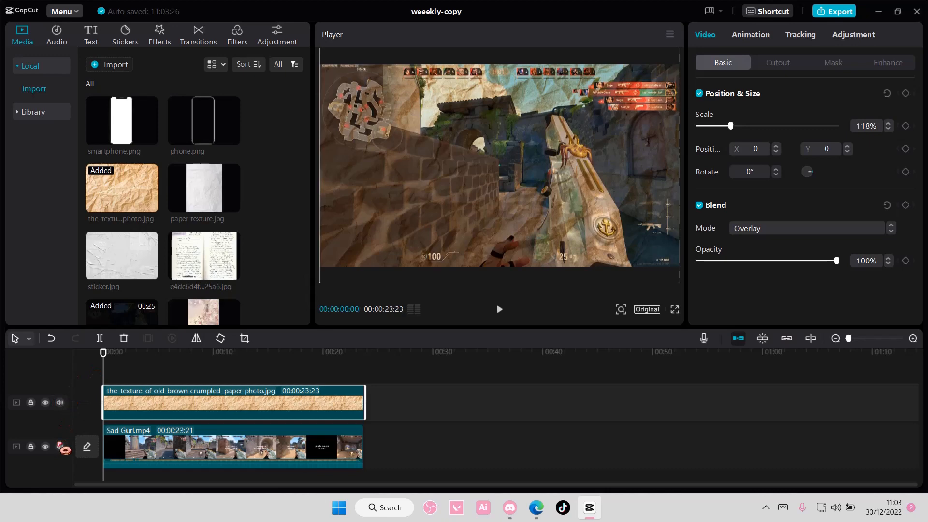
left_click(59, 446)
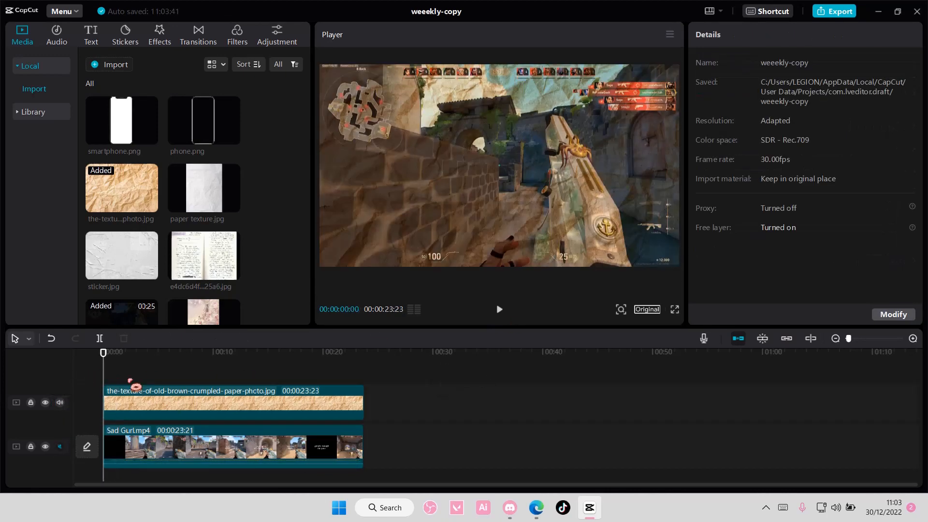
Step: Play the start of the textured gameplay preview, then pause about a second in
left_click(233, 403)
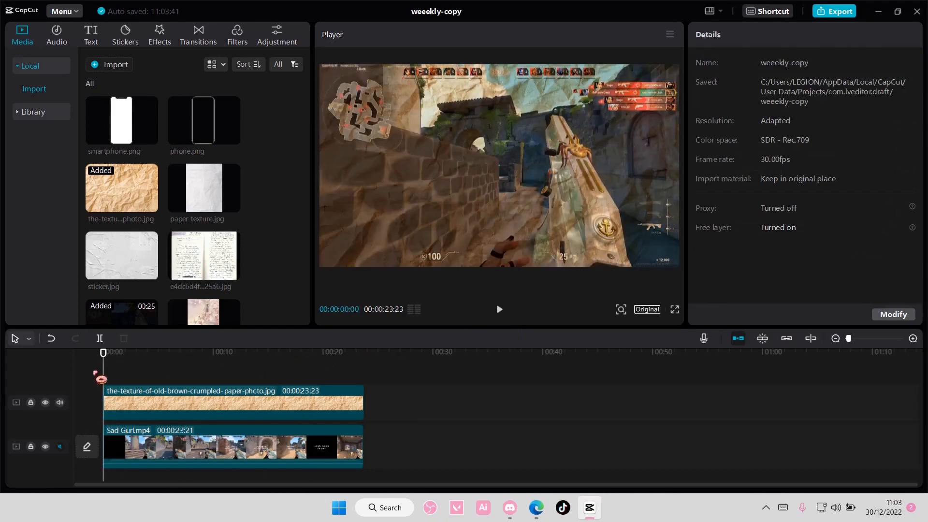
left_click(499, 308)
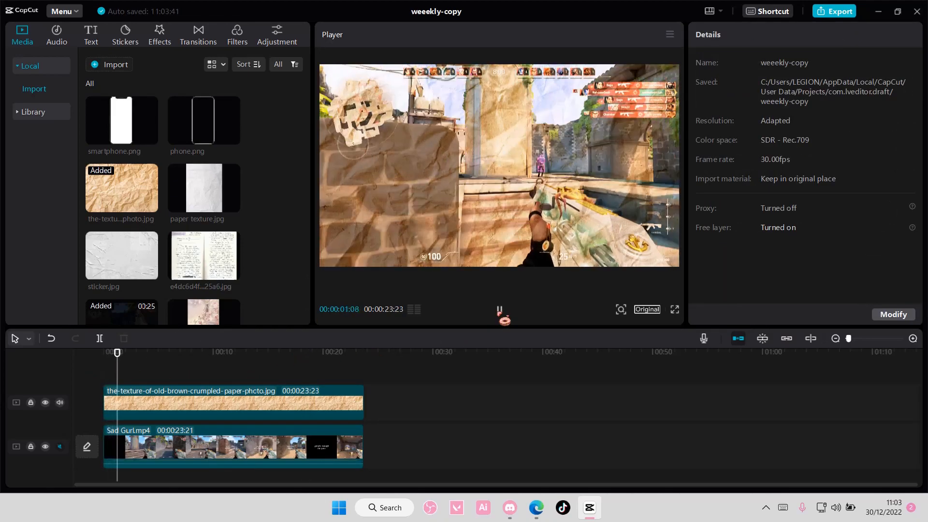
left_click(231, 403)
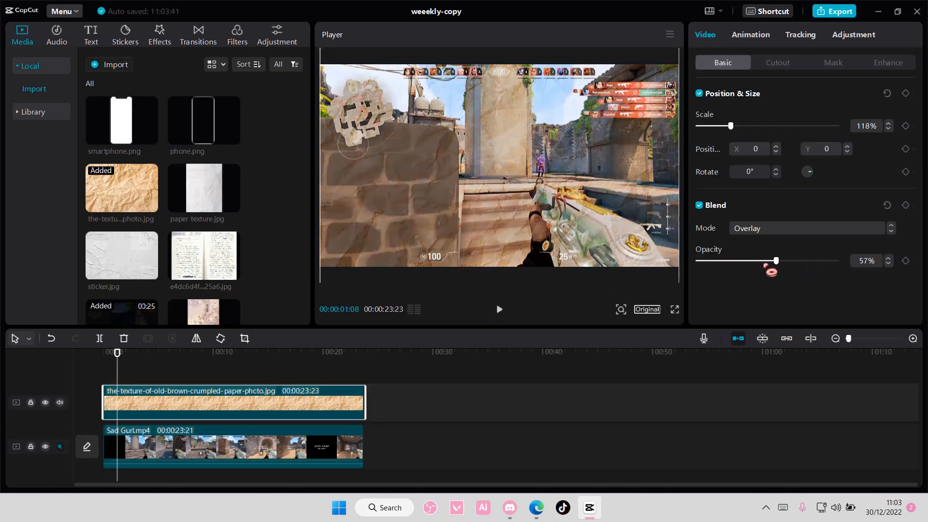
Step: Drag the texture's Opacity slider to 39%, then show the gameplay clip's Adjustment tab
left_click_drag(776, 260, 837, 260)
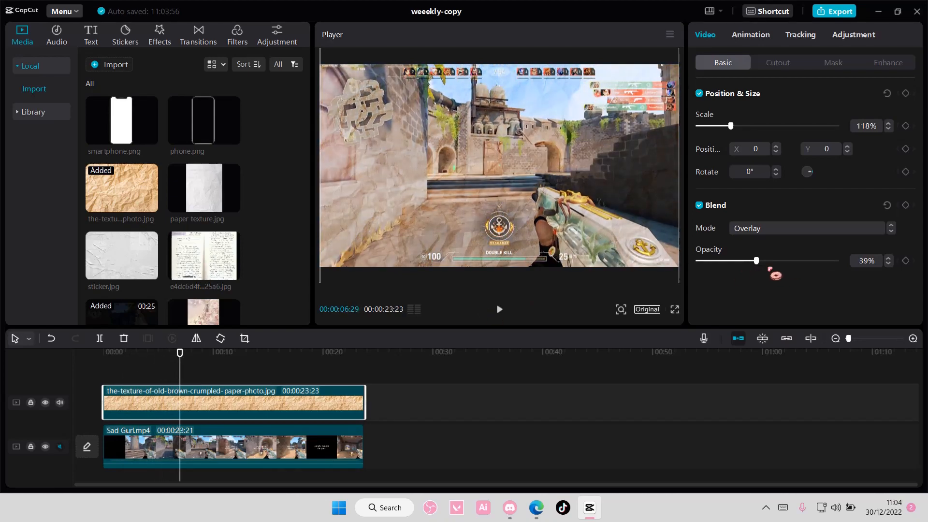
left_click_drag(756, 260, 836, 260)
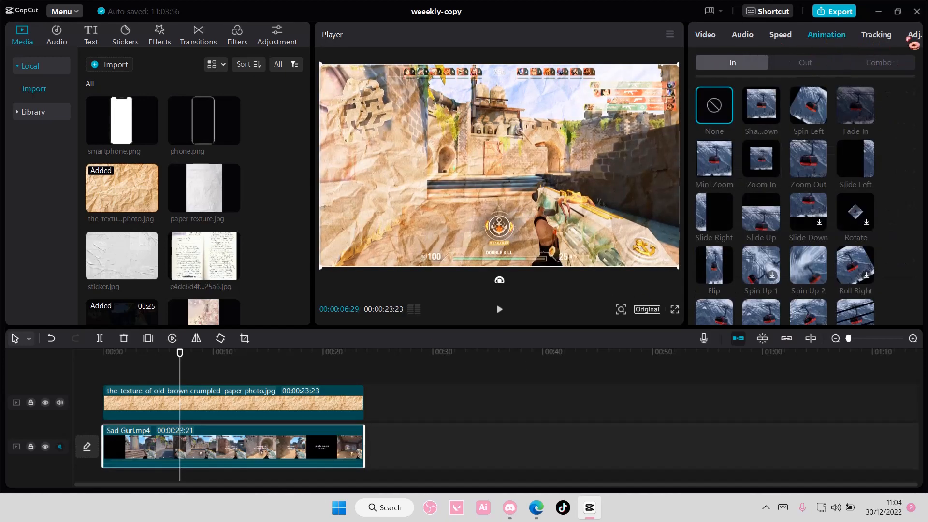
left_click(902, 34)
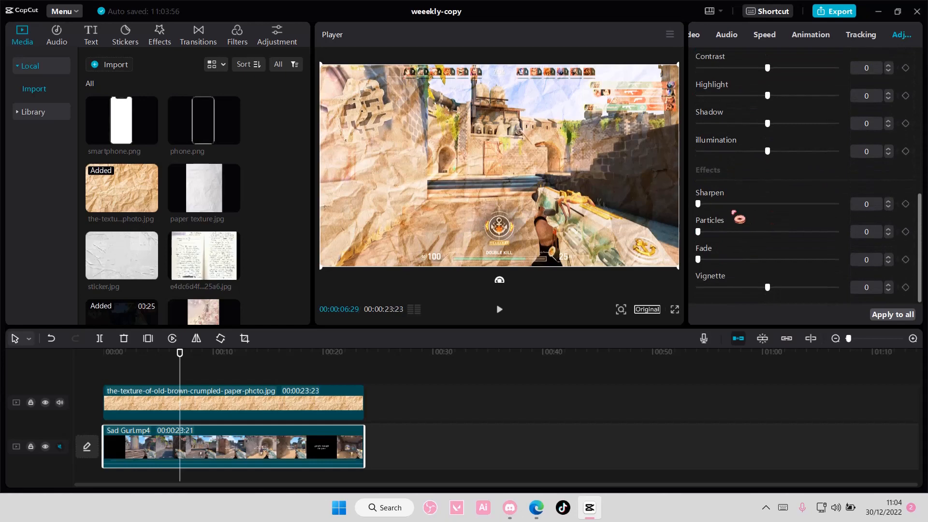